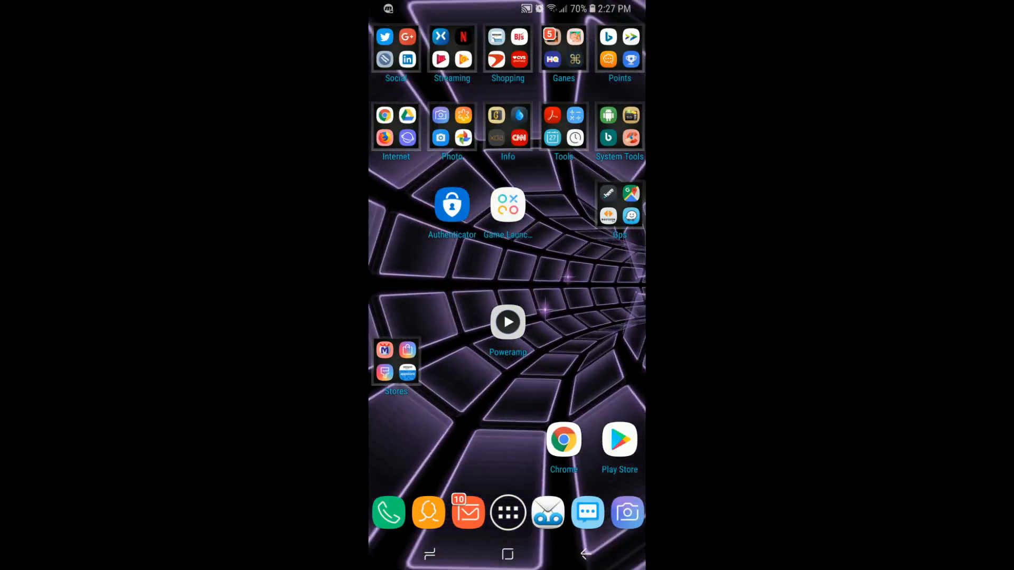
# Search Google Play for 'Xbox Game Pass' and install the Microsoft app
pyautogui.click(618, 440)
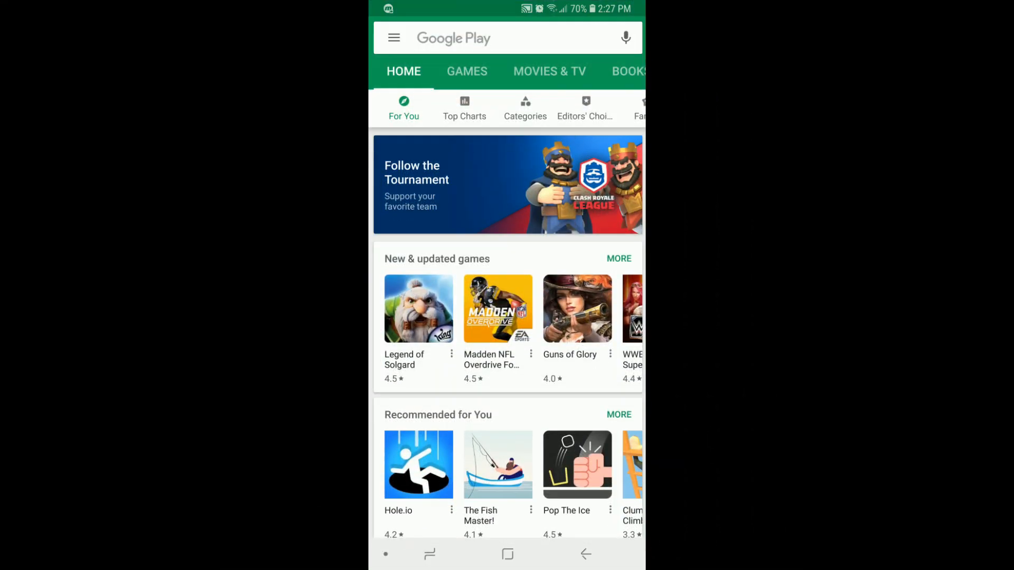
pyautogui.write('Xbox')
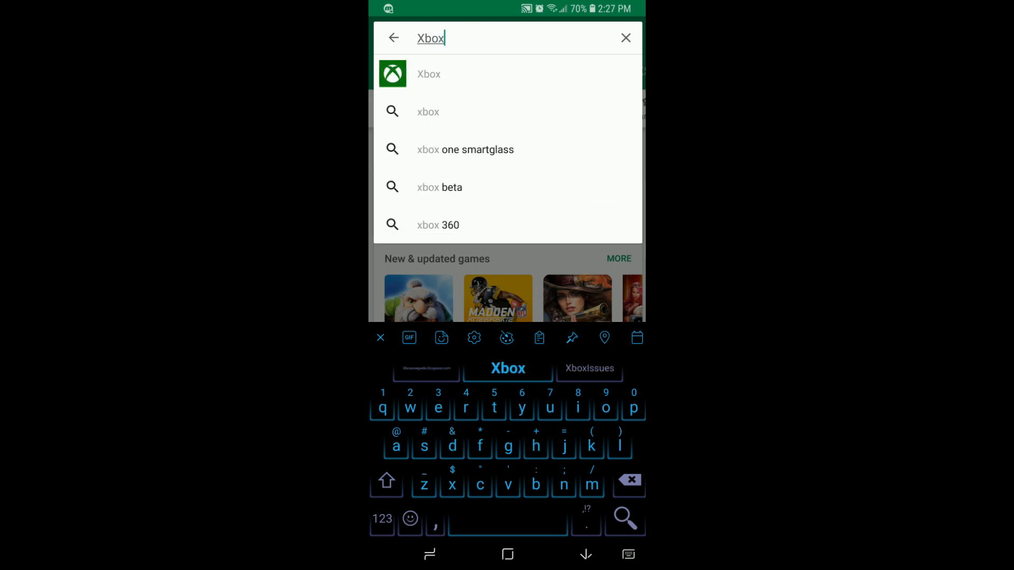
pyautogui.write('Ga')
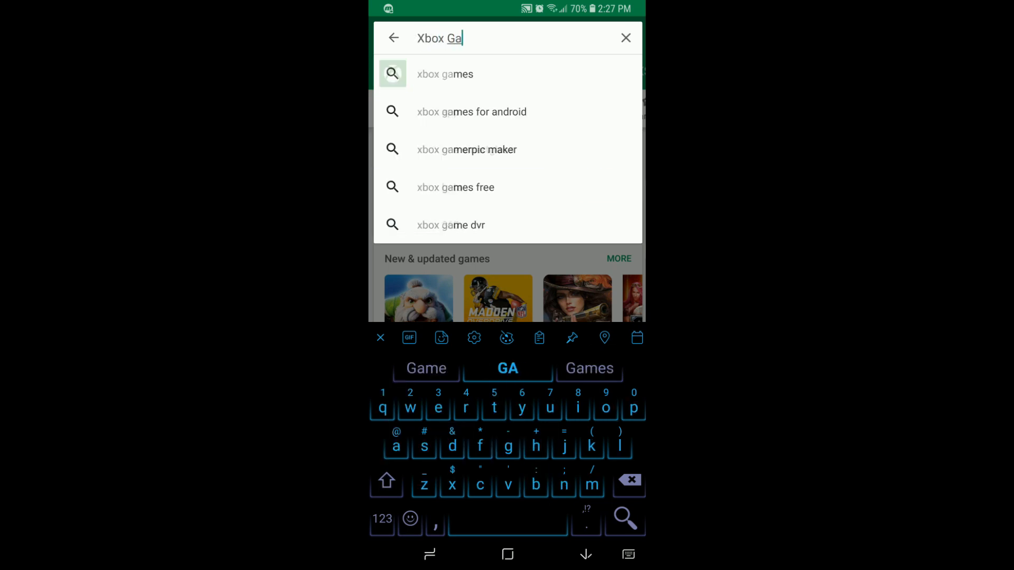
pyautogui.write('me Pass')
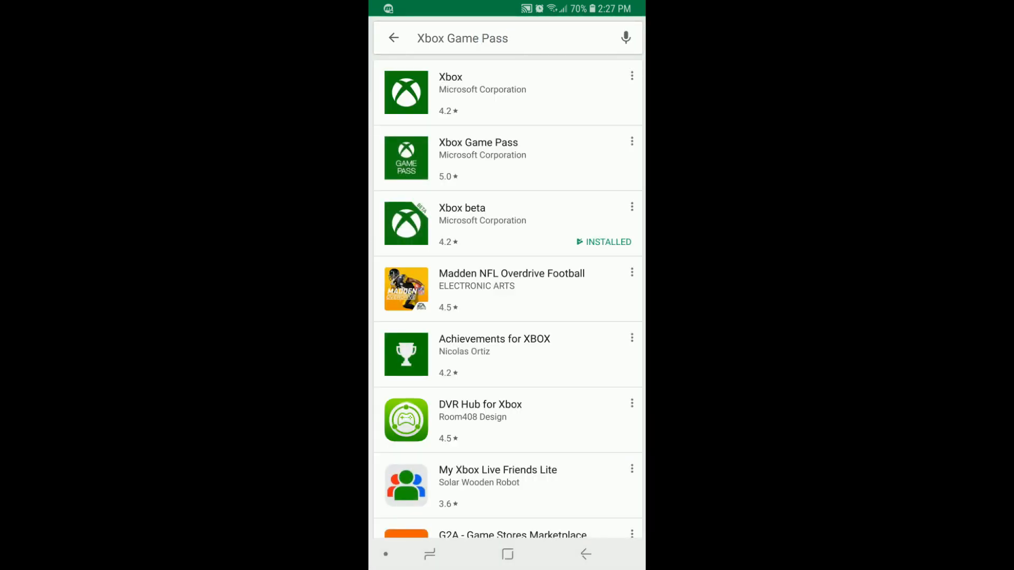
pyautogui.click(478, 158)
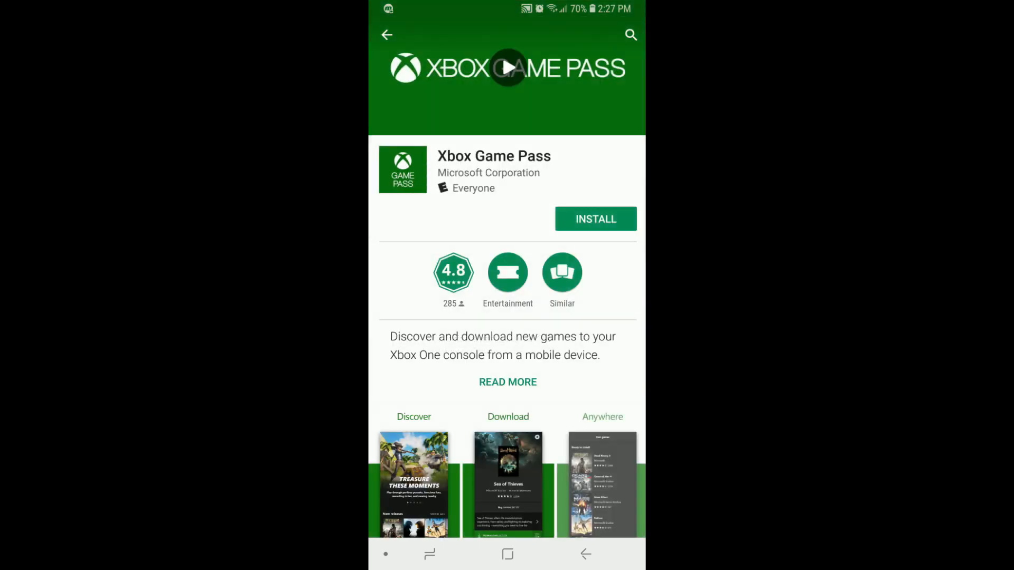
pyautogui.click(594, 219)
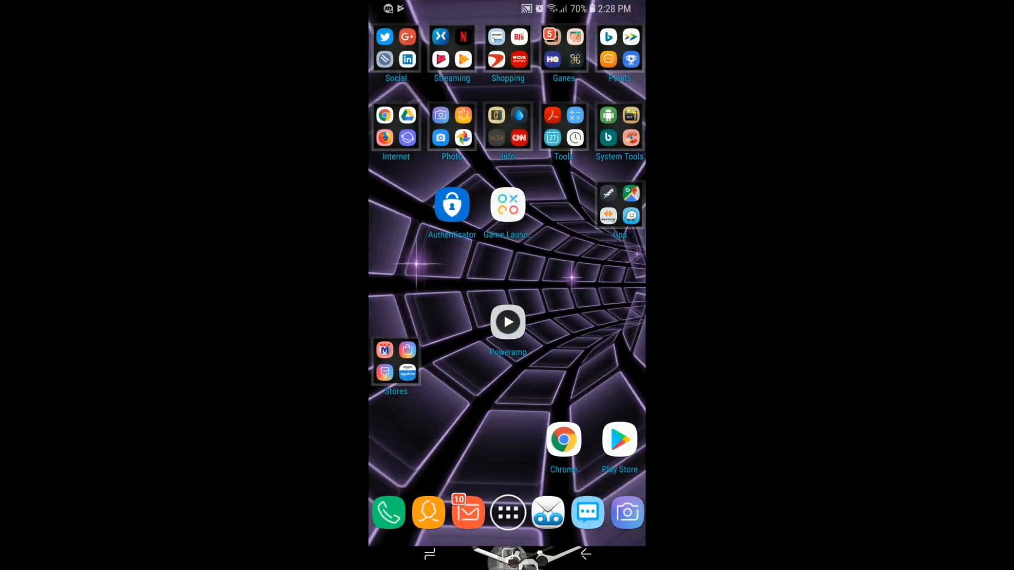
# Launch Xbox Game Pass from the app drawer
pyautogui.click(507, 513)
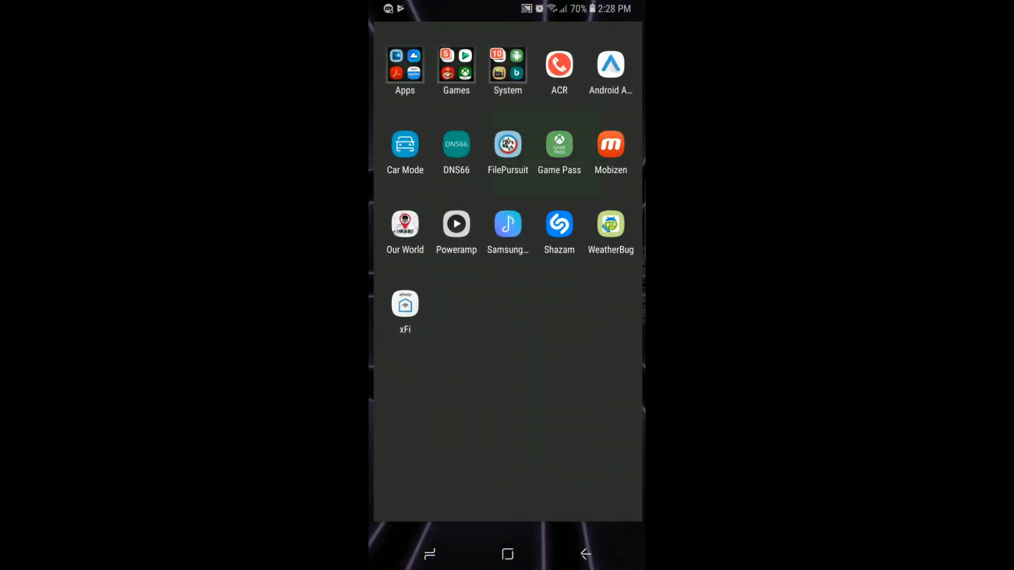
pyautogui.click(558, 144)
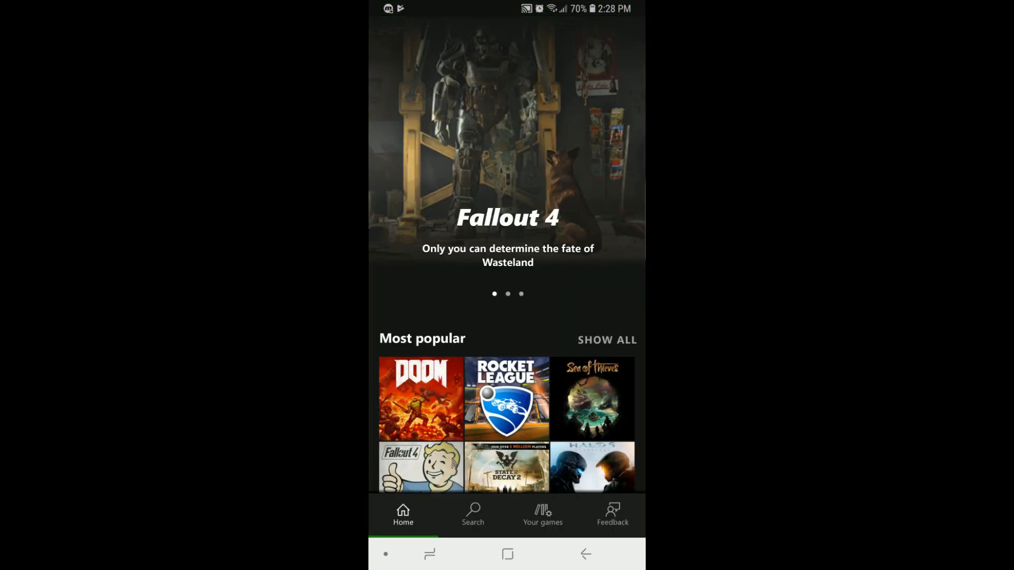
pyautogui.scroll(-3)
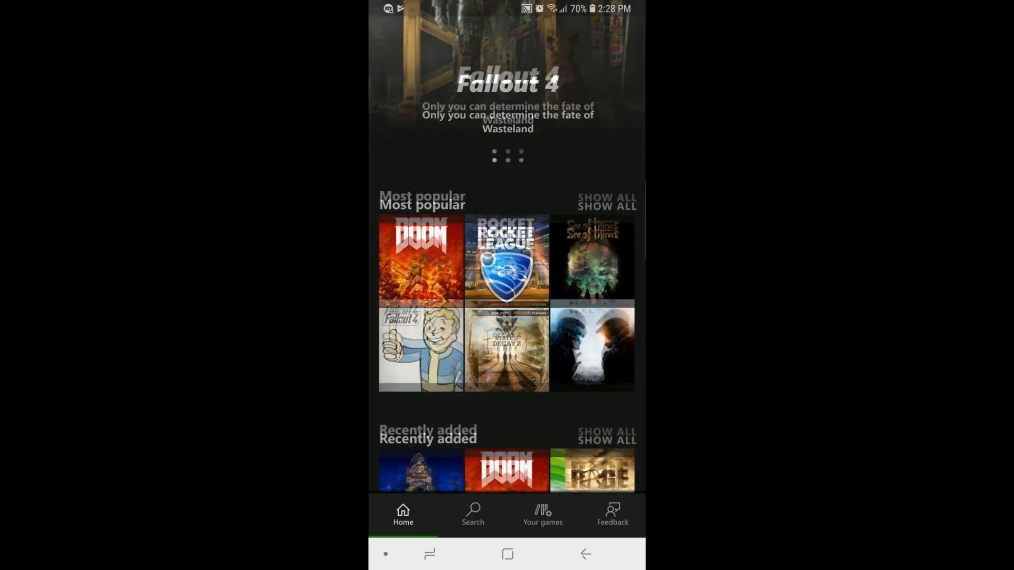
pyautogui.scroll(-3)
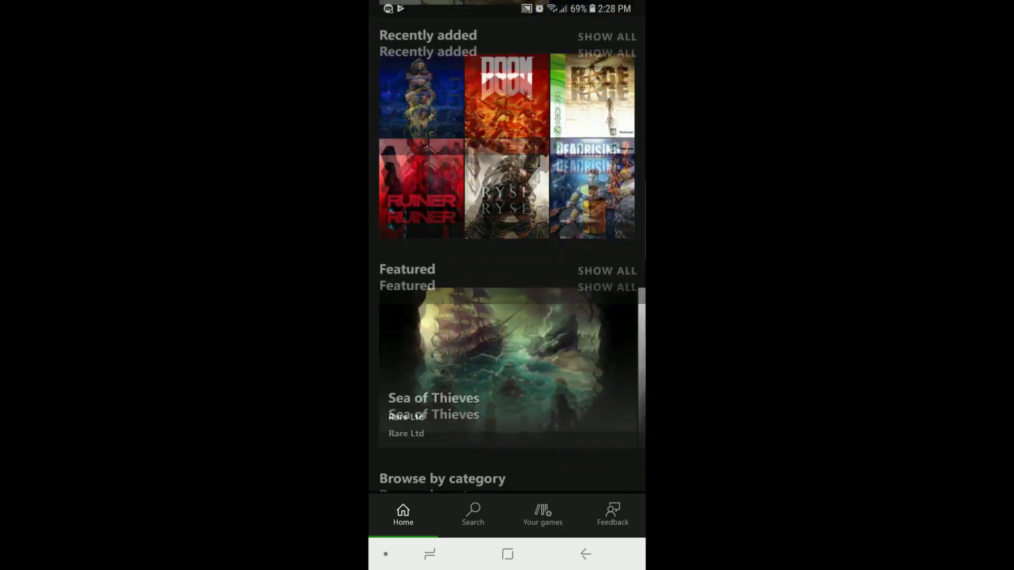
pyautogui.scroll(-3)
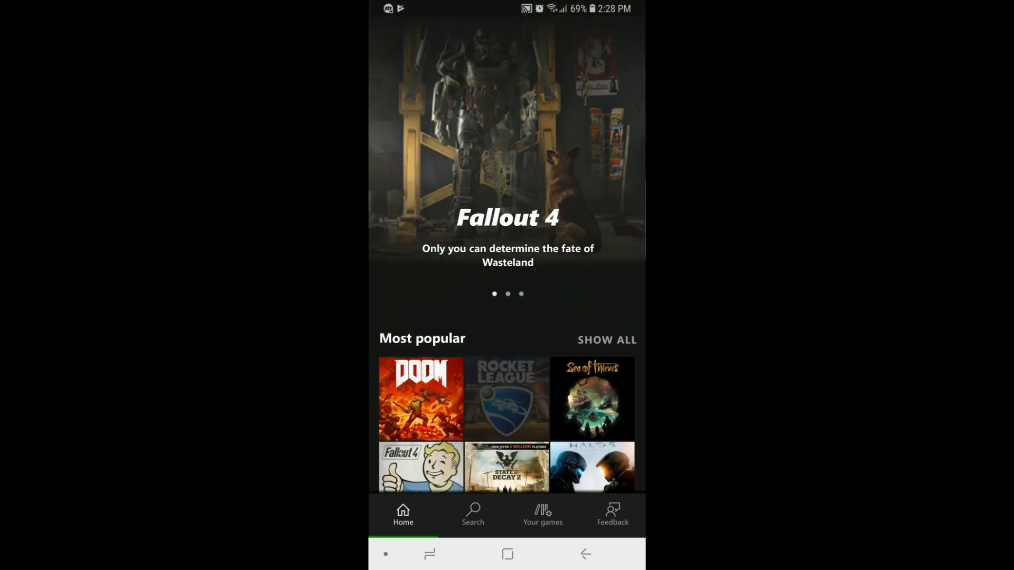
pyautogui.scroll(-3)
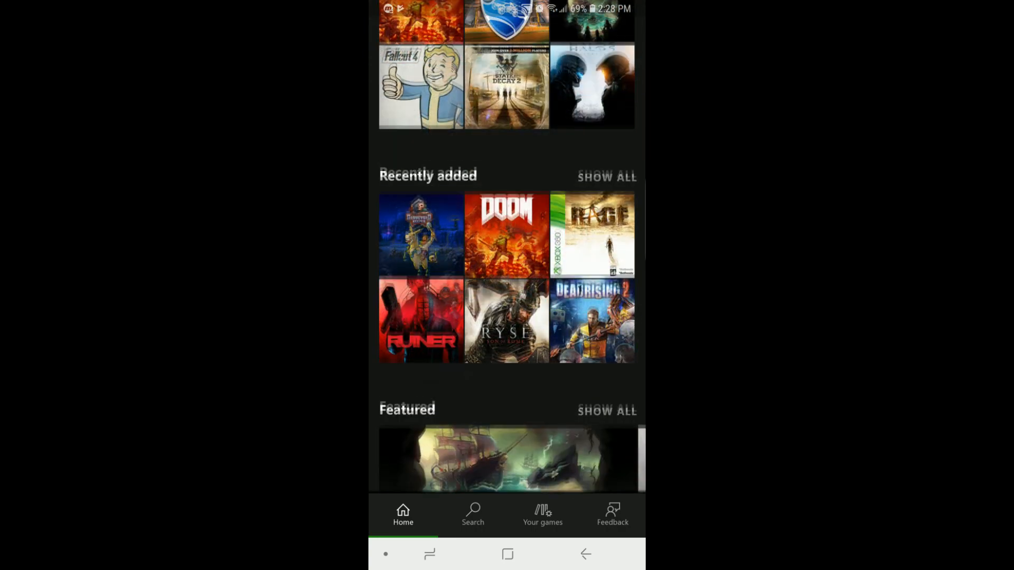
pyautogui.scroll(-3)
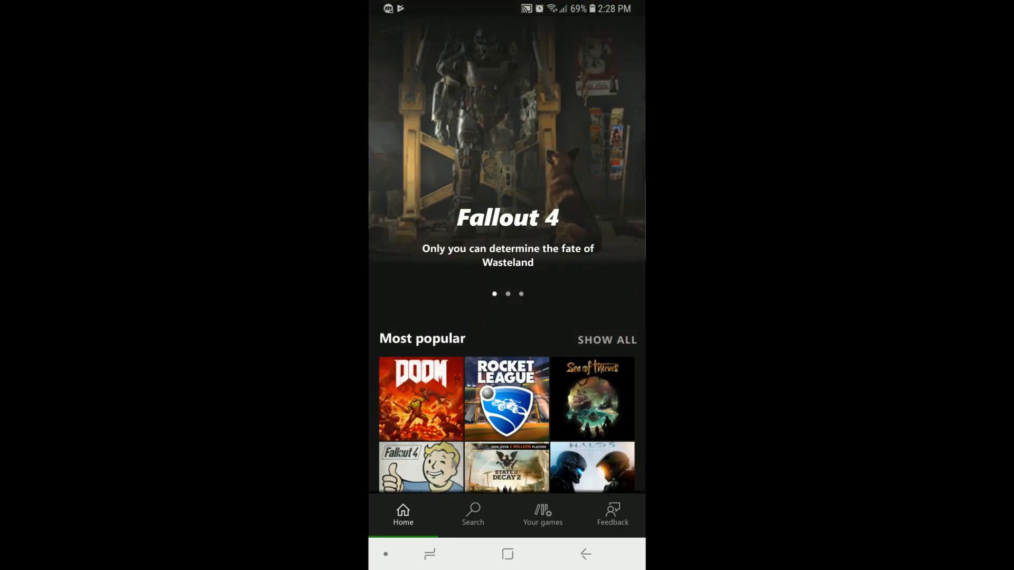
# Sign in to Xbox Live via Your games and account settings
pyautogui.click(542, 514)
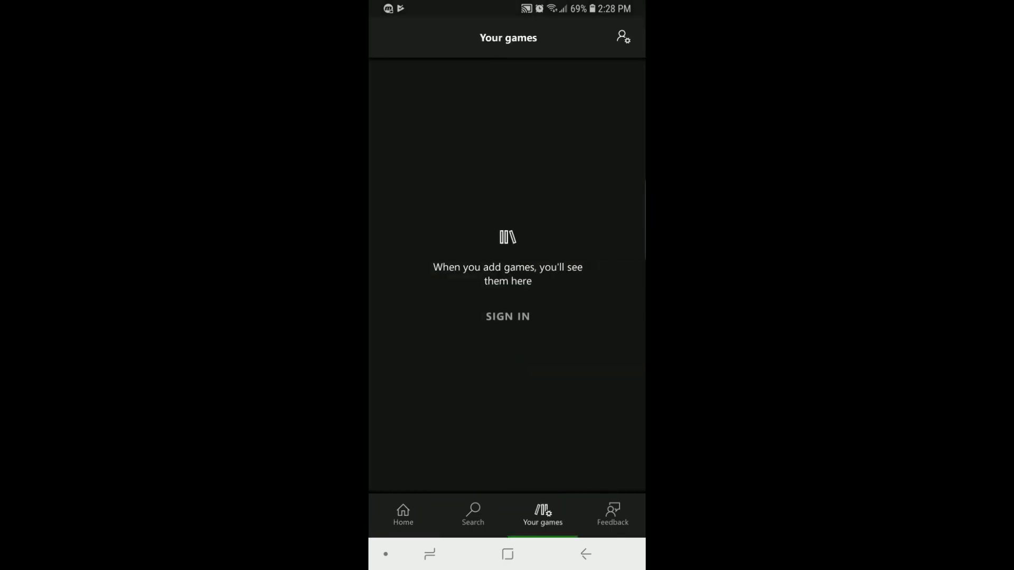
pyautogui.click(621, 37)
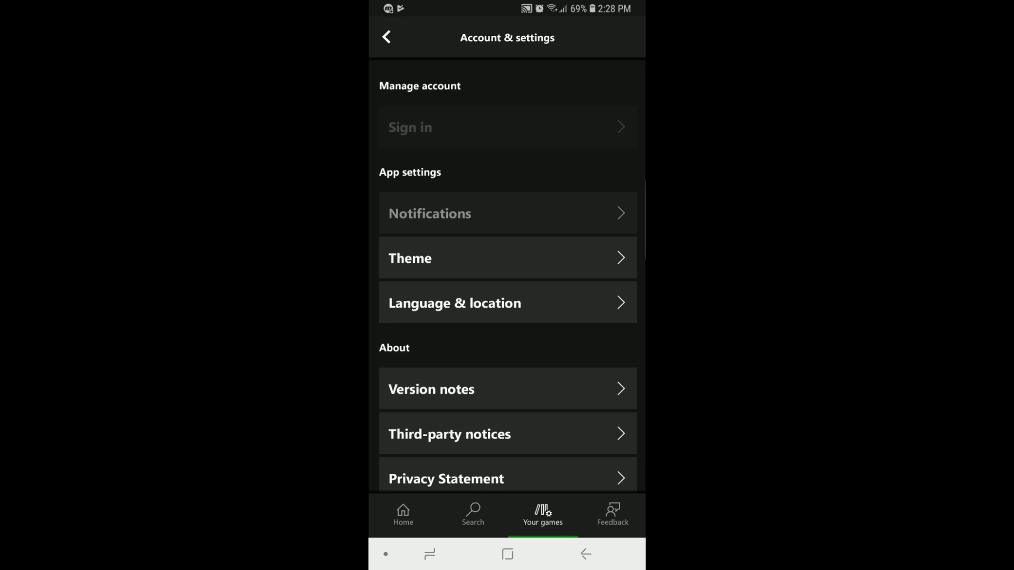
pyautogui.click(507, 126)
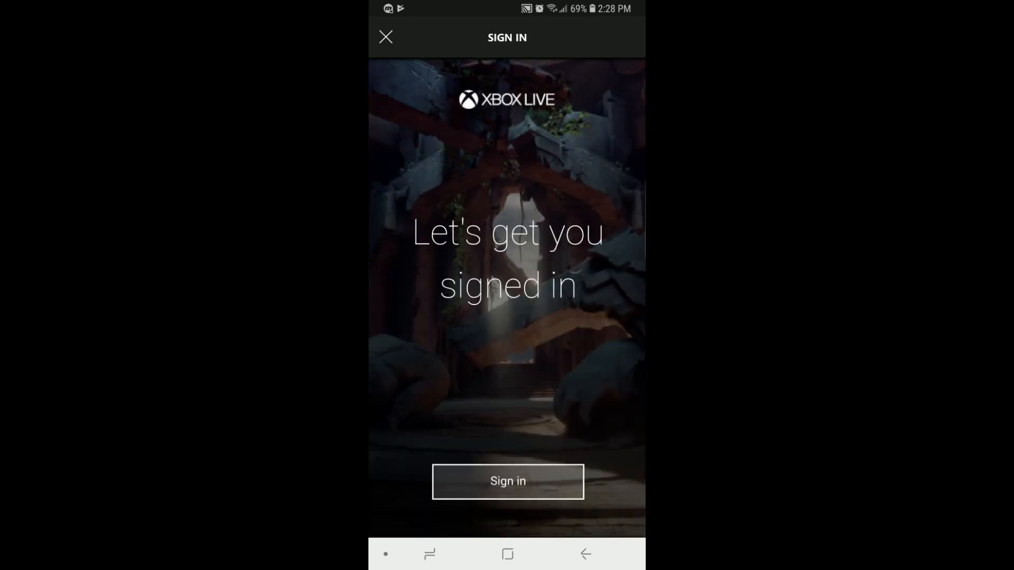
pyautogui.click(507, 481)
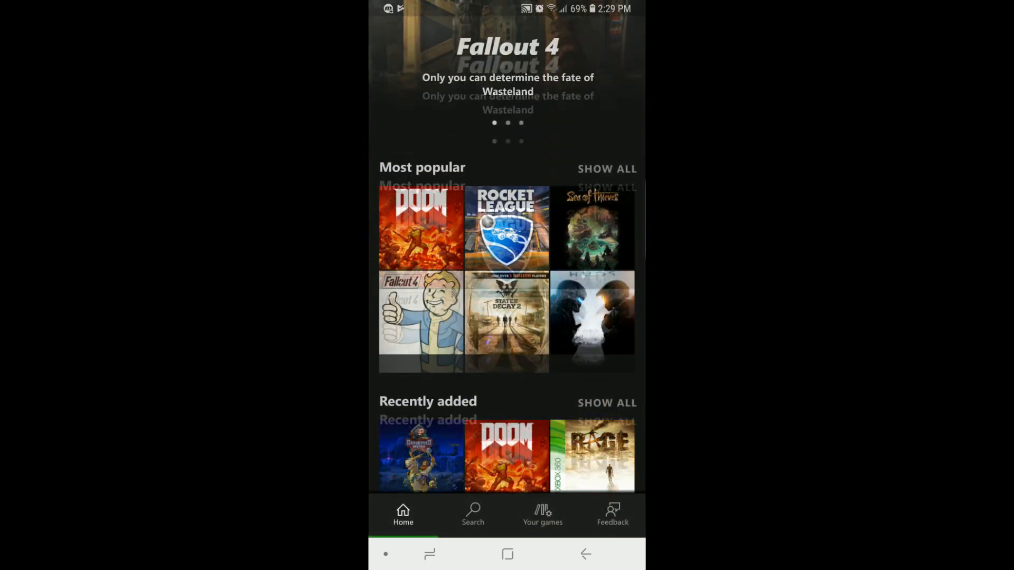
# Queue Ruiner for installation on the home Xbox and dismiss the notice
pyautogui.scroll(-3)
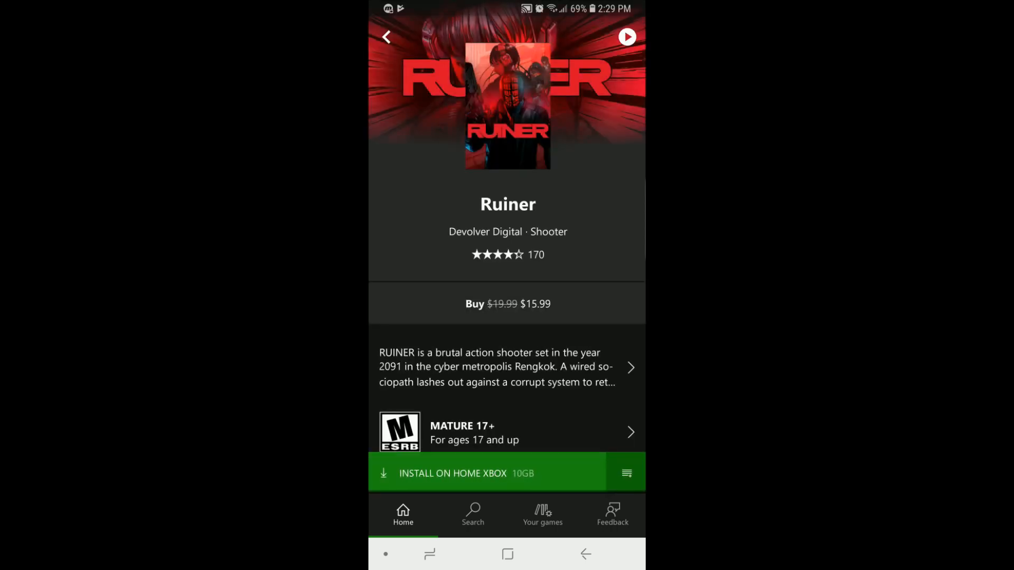
pyautogui.click(461, 473)
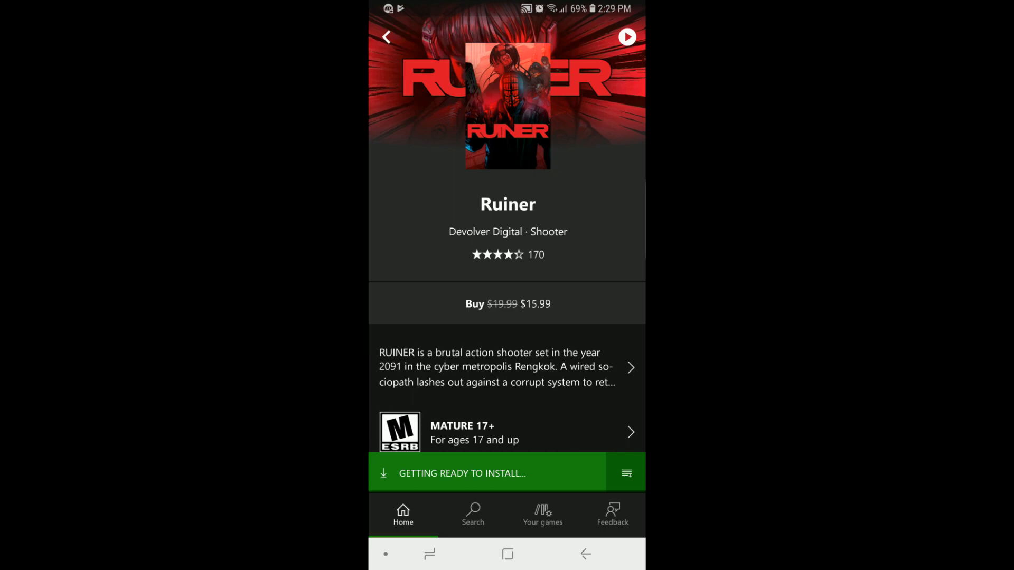
pyautogui.click(487, 473)
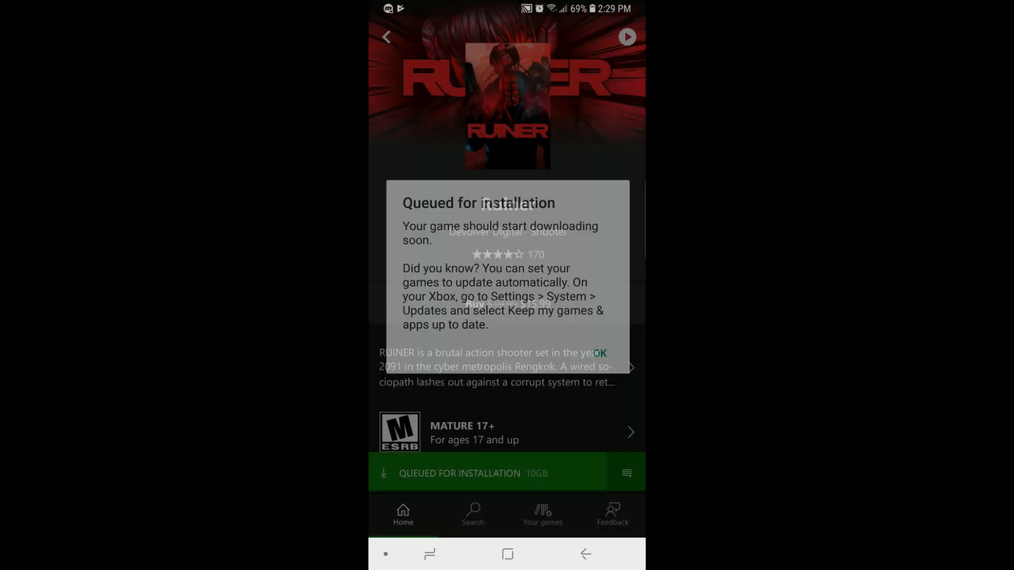
pyautogui.click(598, 352)
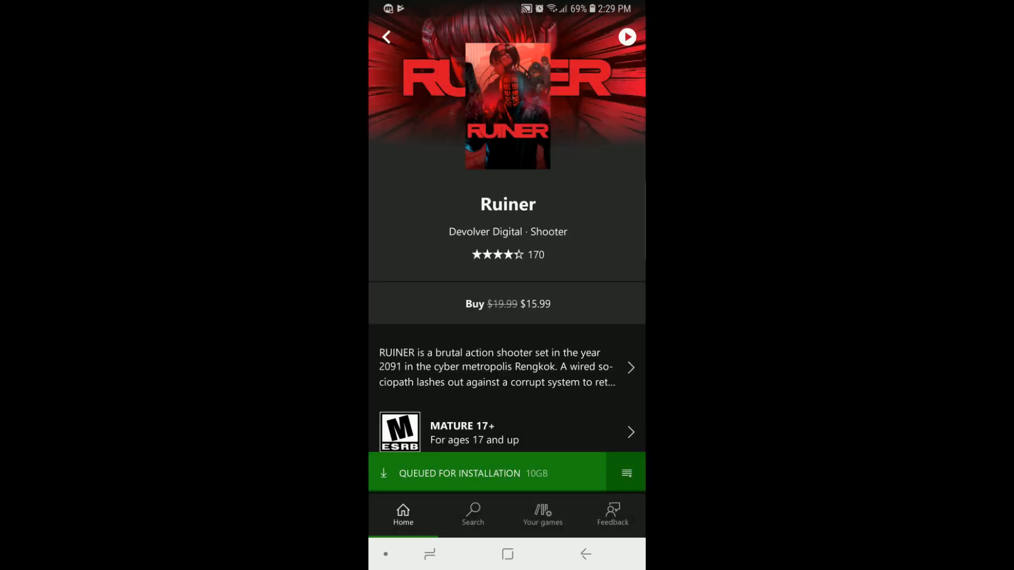
# Open the Game Pass game search from Your games
pyautogui.click(542, 516)
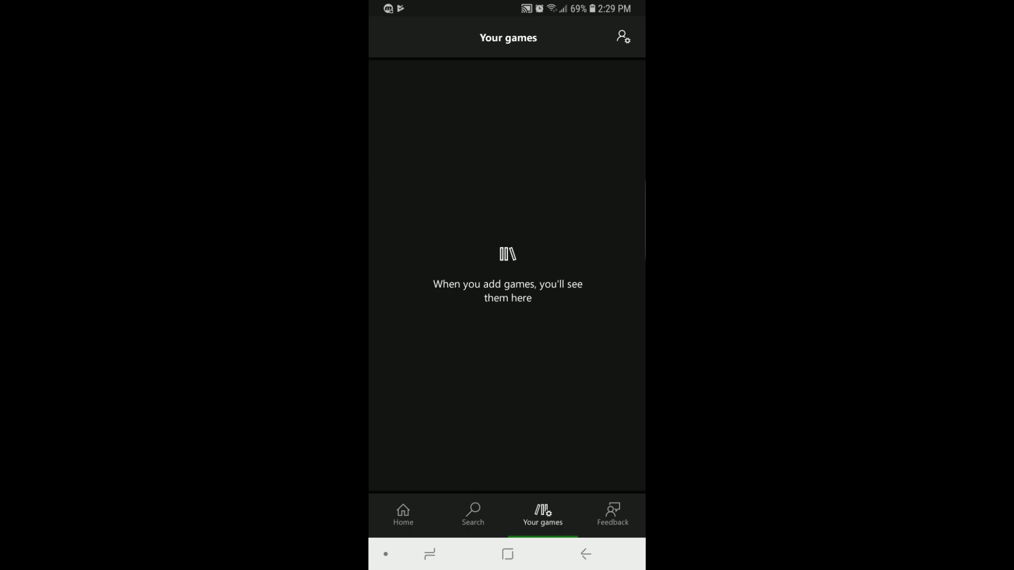
pyautogui.click(473, 518)
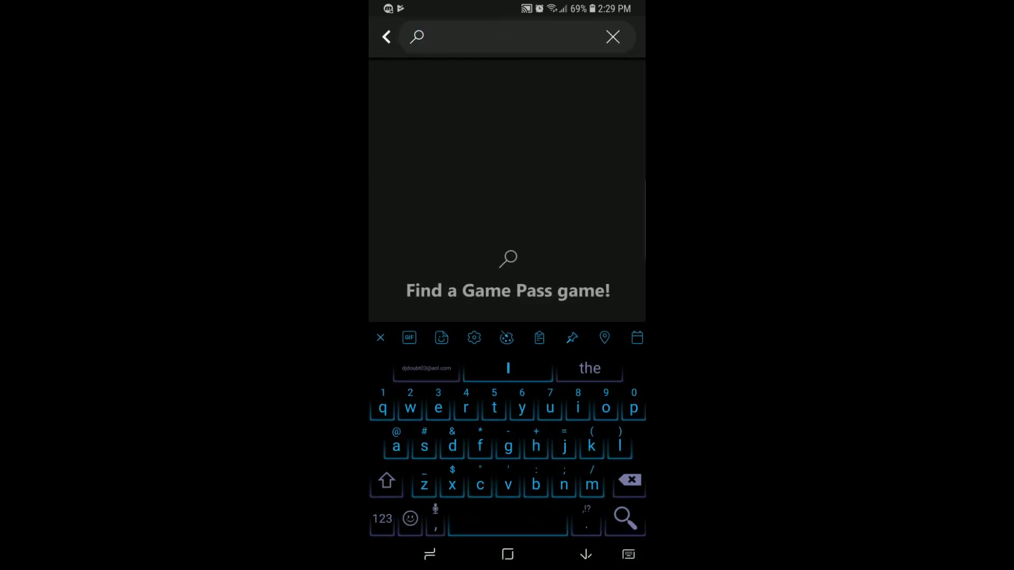